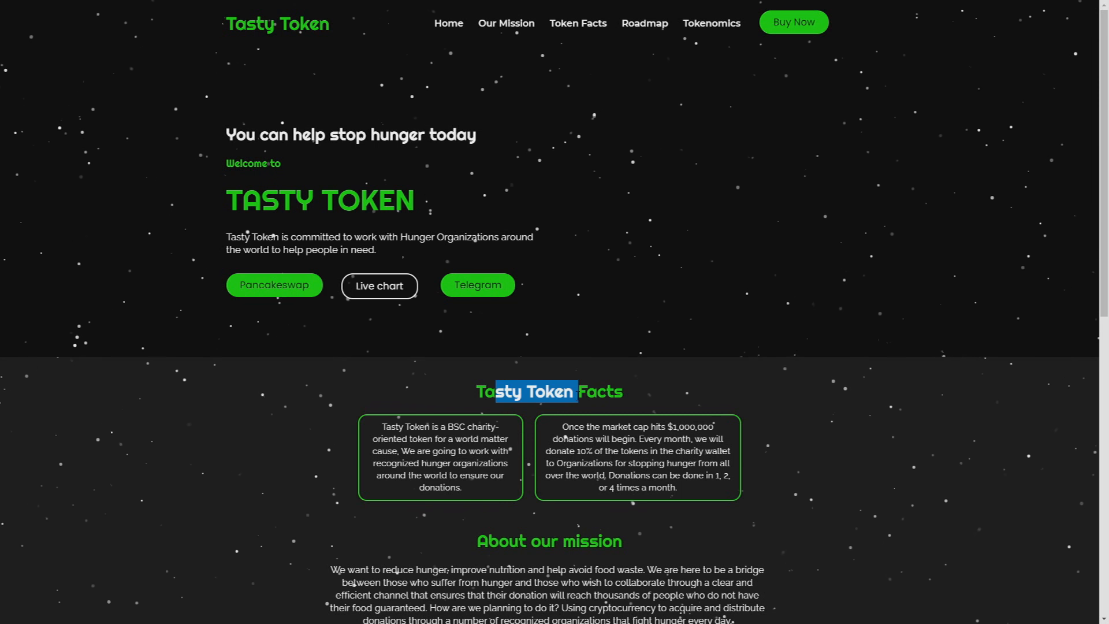
- Scroll below the welcome banner to read the Tasty Token Facts and About our mission sections
scroll("down", 3)
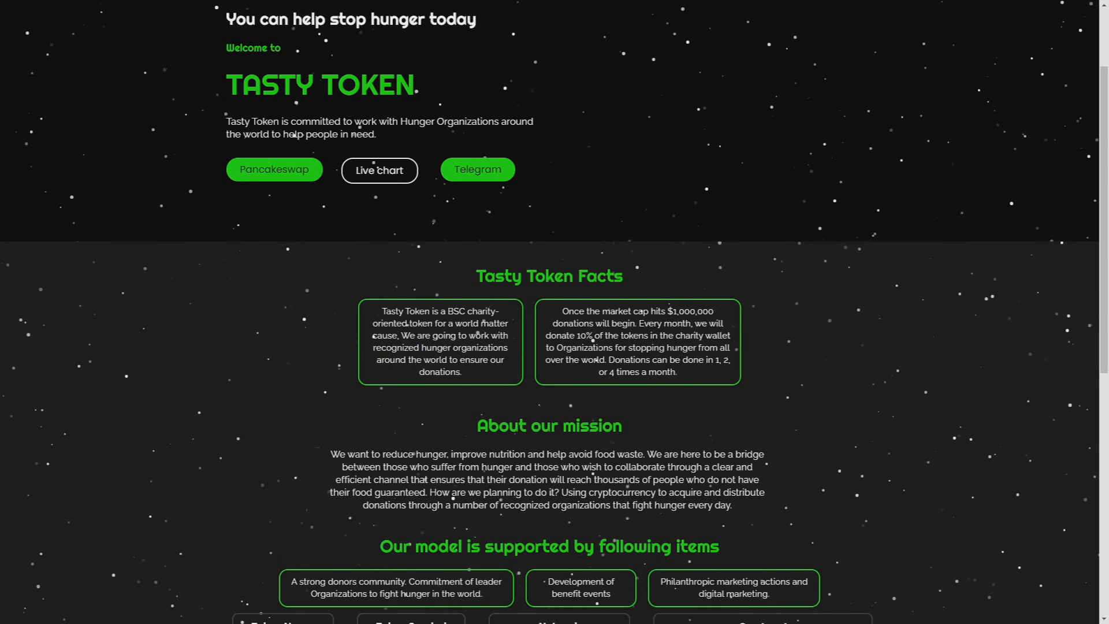
left_click_drag(564, 311, 648, 310)
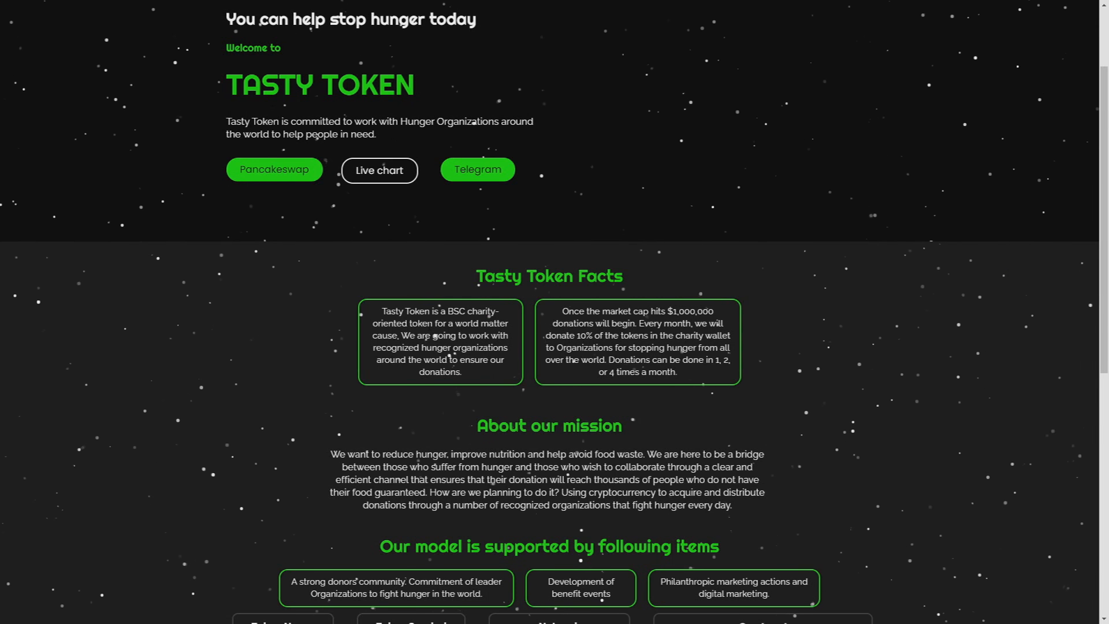
- Scroll past the mission text to review the token details, supply and tax figures
scroll("down", 3)
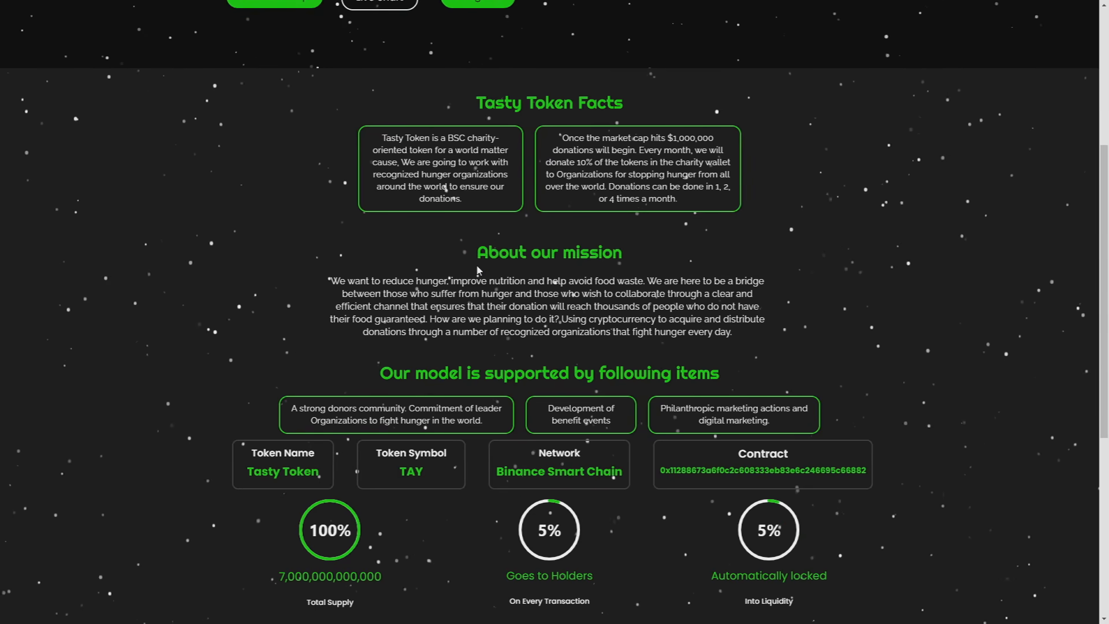
double_click(396, 280)
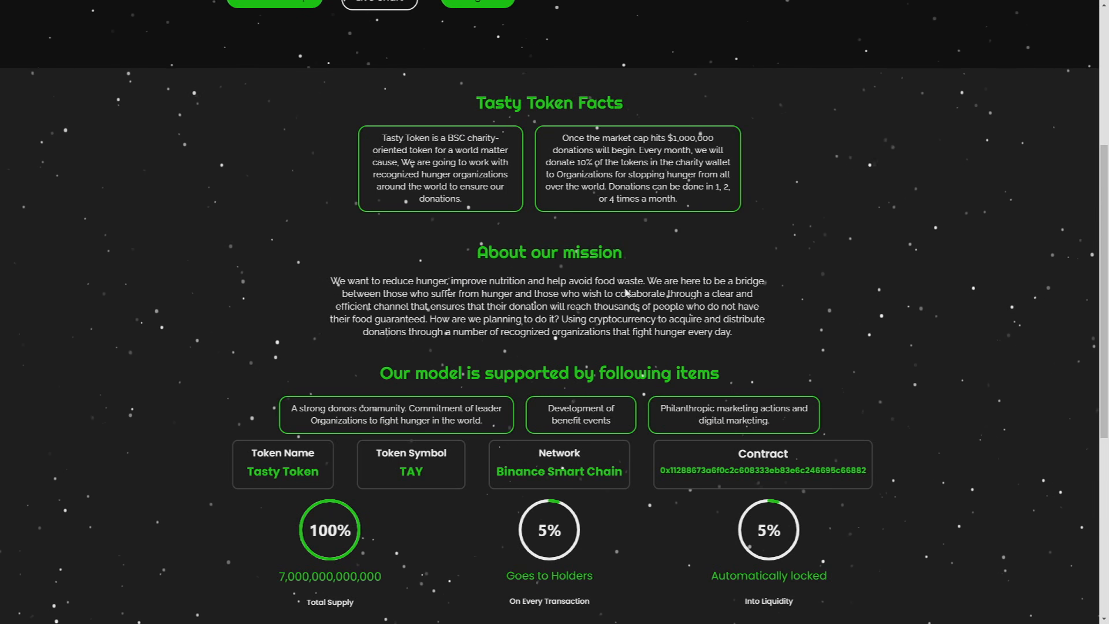
scroll("down", 3)
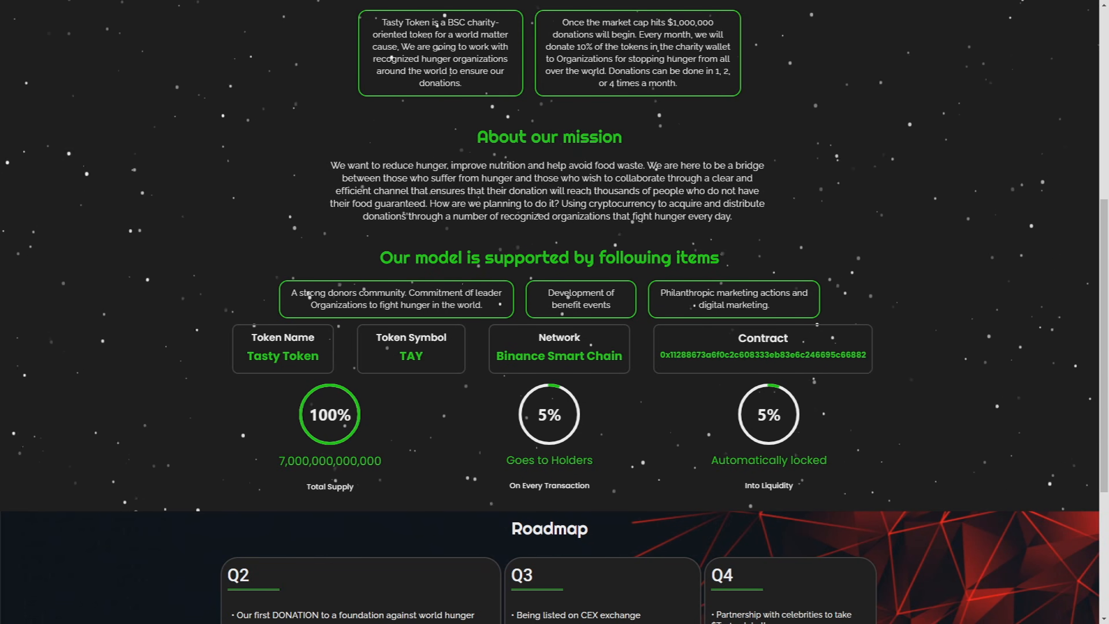
left_click_drag(305, 292, 442, 292)
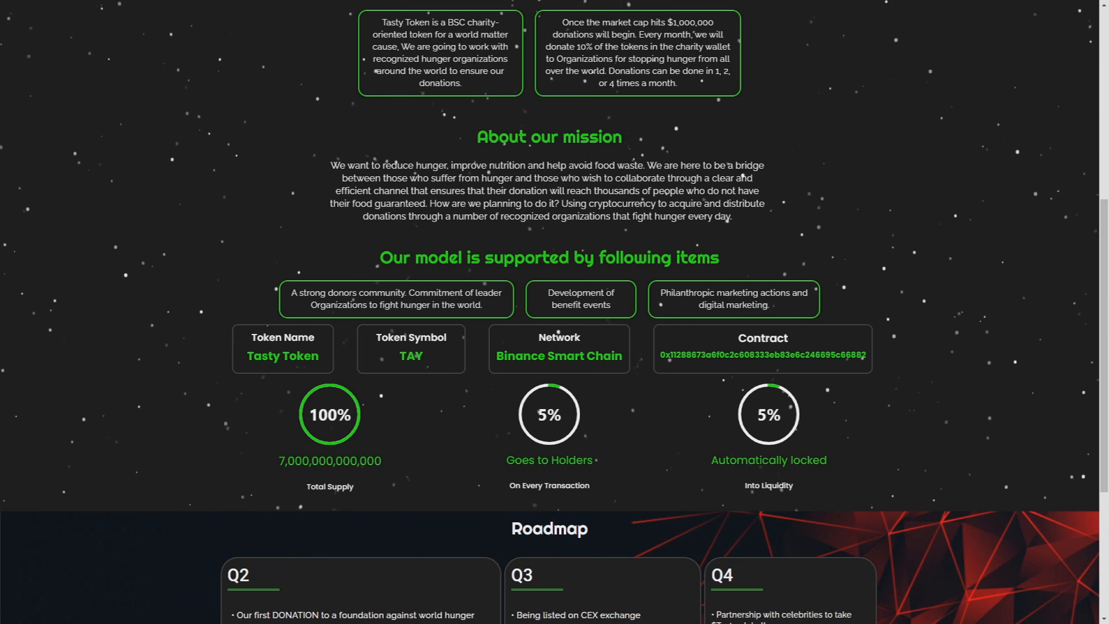
mouse_move(776, 304)
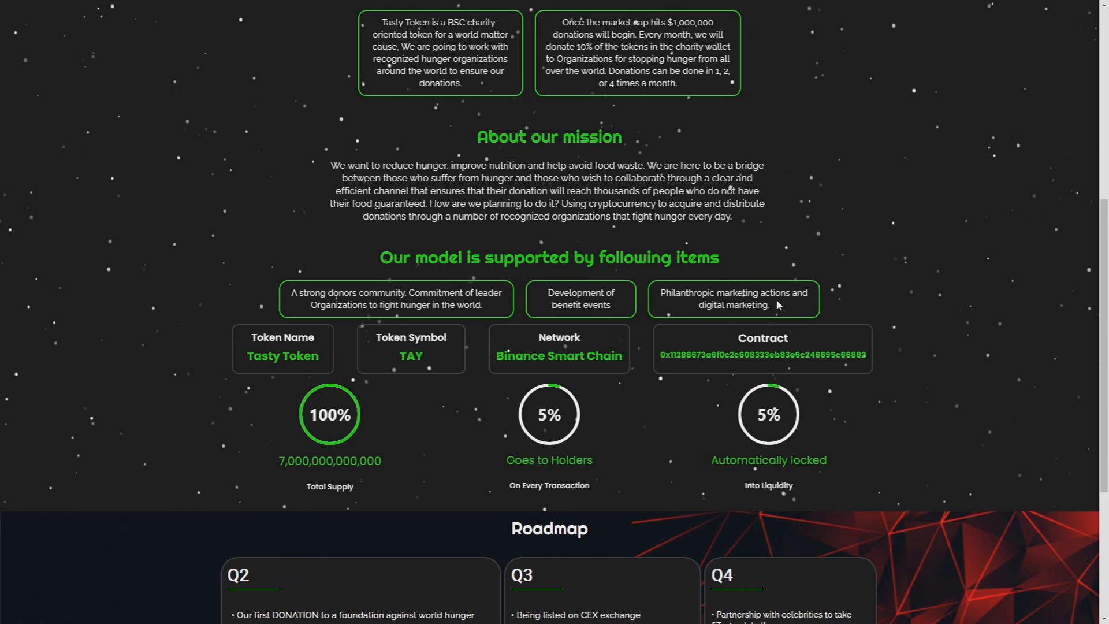
- Continue down to the Roadmap section showing the Q2–Q4 milestones
scroll("down", 3)
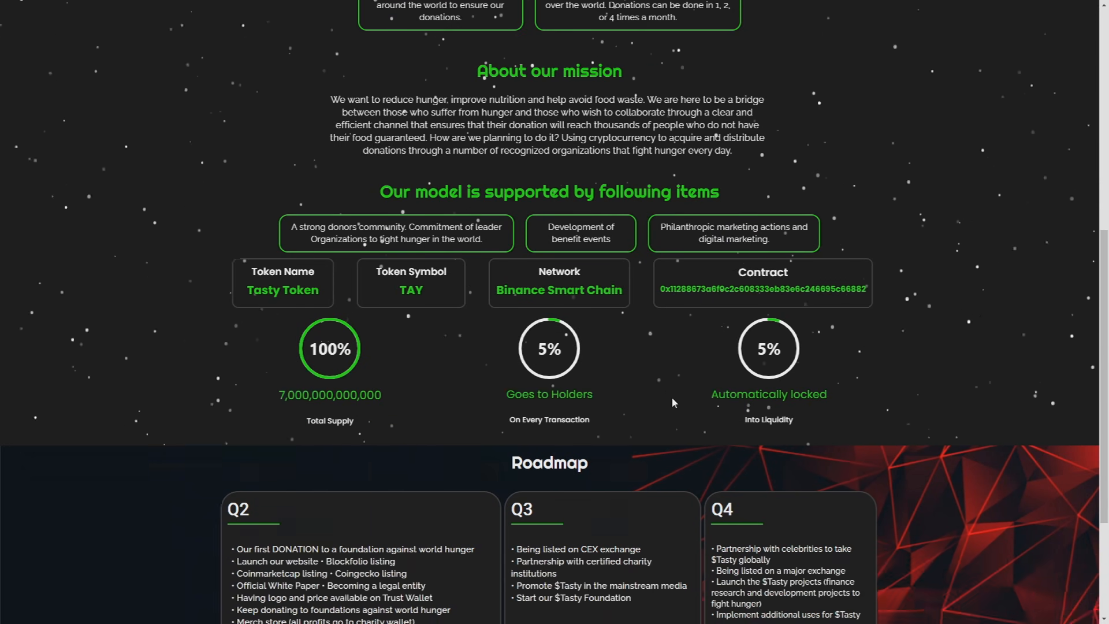
scroll("down", 3)
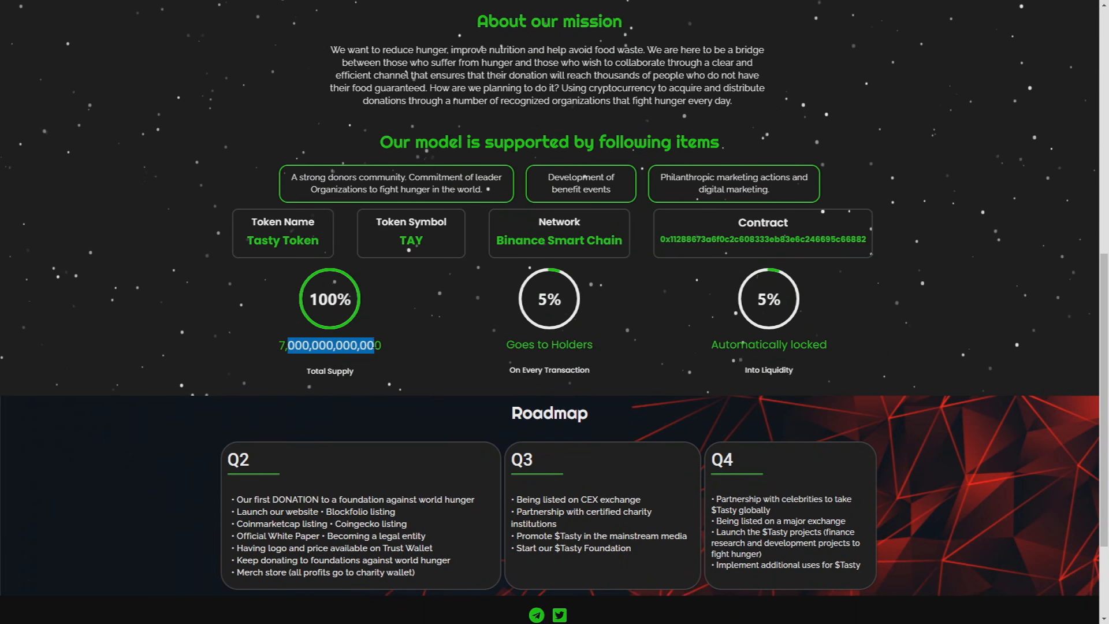
left_click(485, 340)
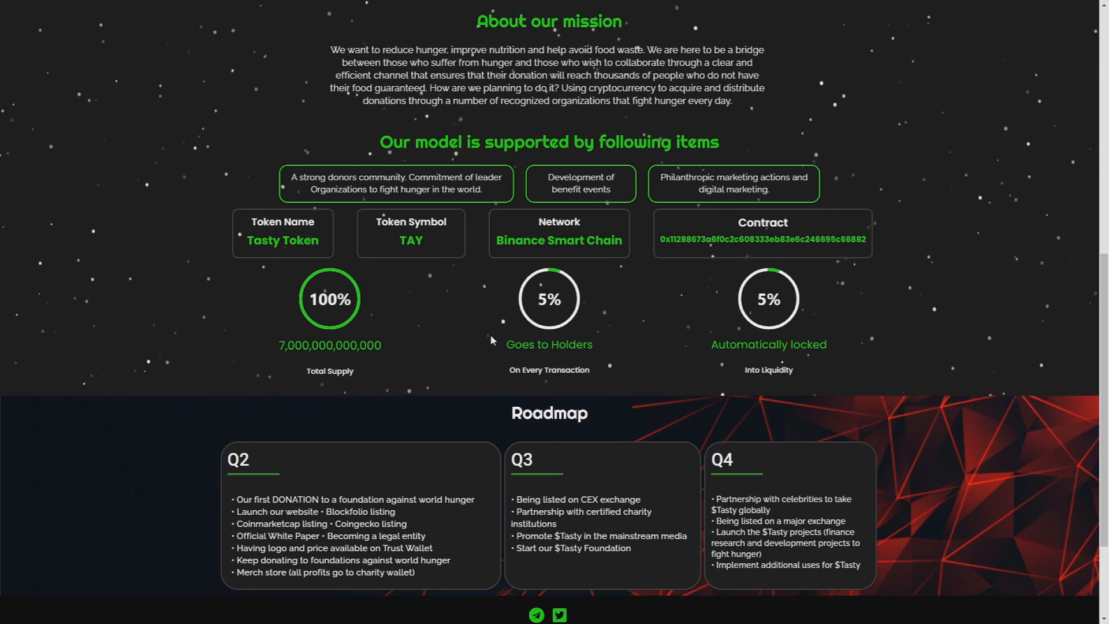
mouse_move(600, 338)
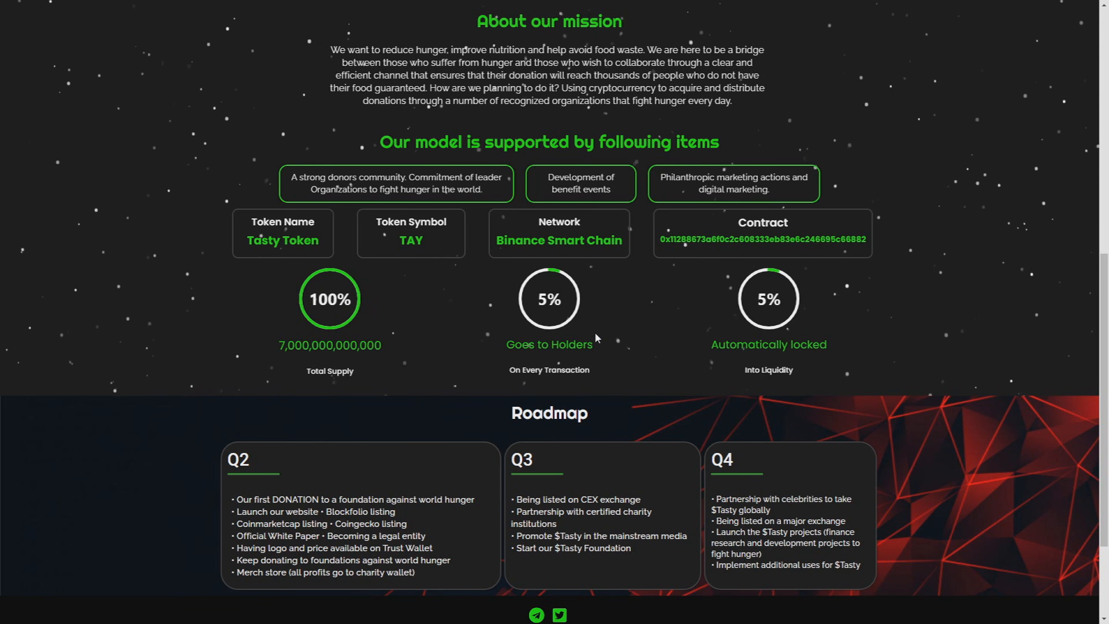
mouse_move(421, 357)
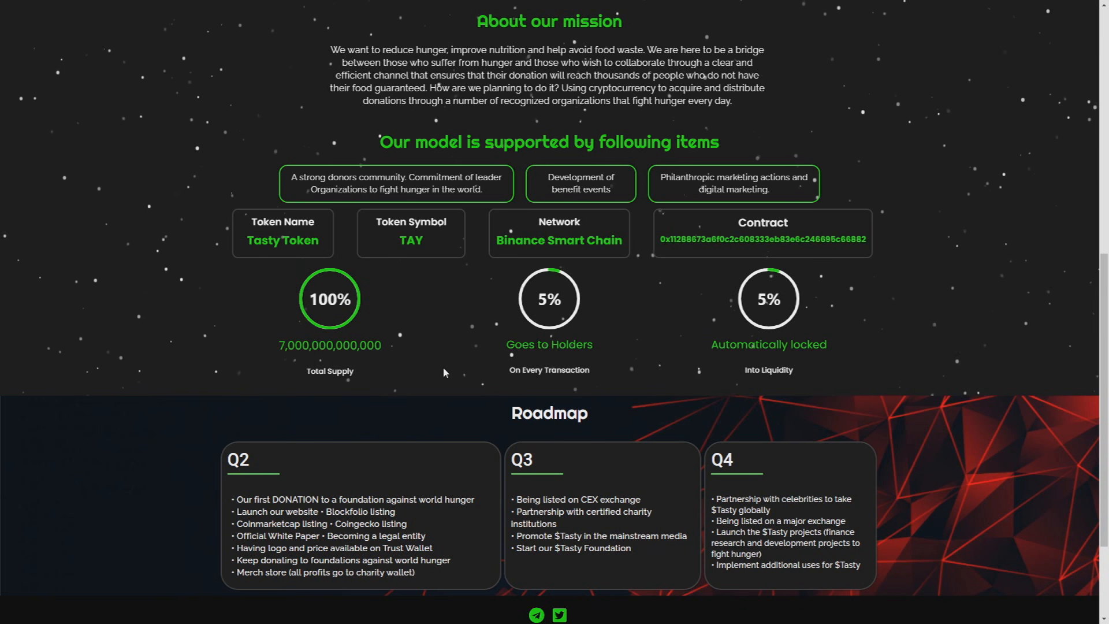
mouse_move(451, 361)
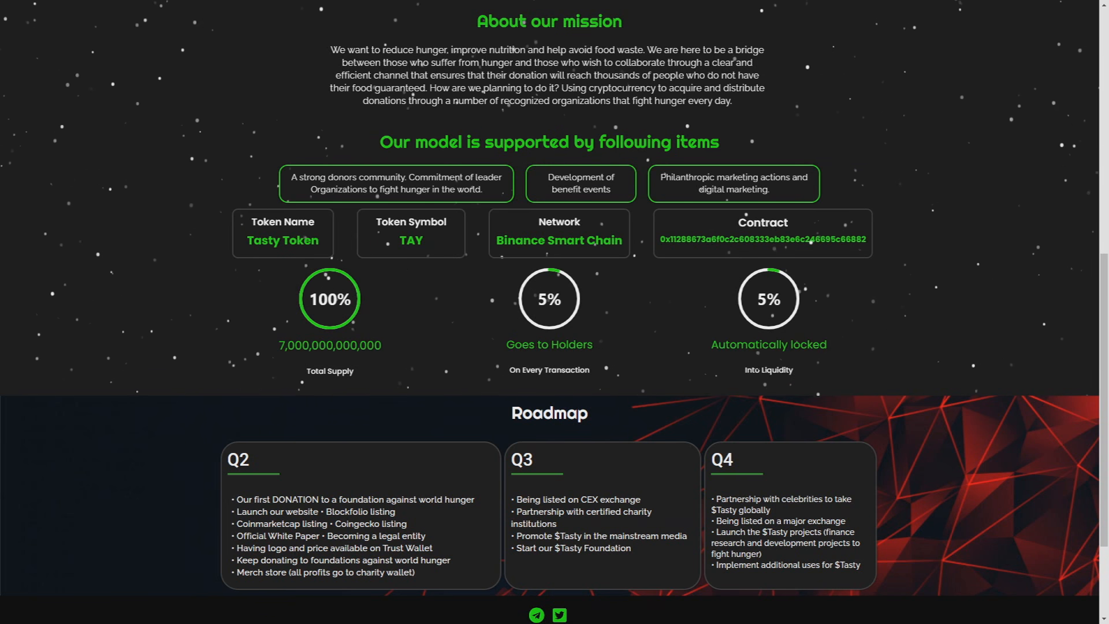
scroll("down", 3)
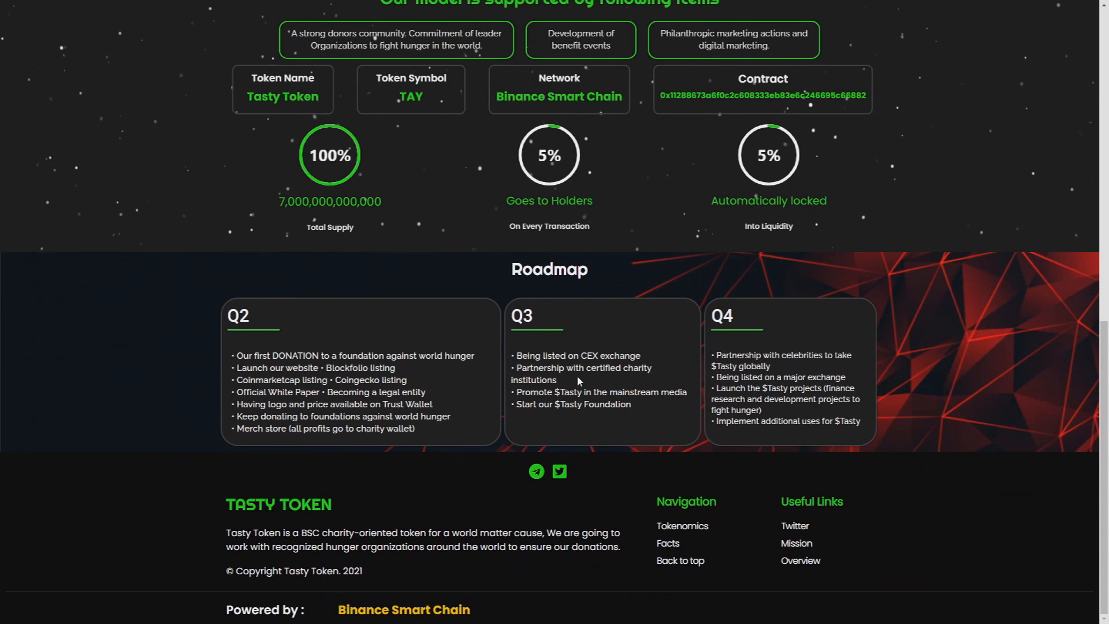
mouse_move(522, 291)
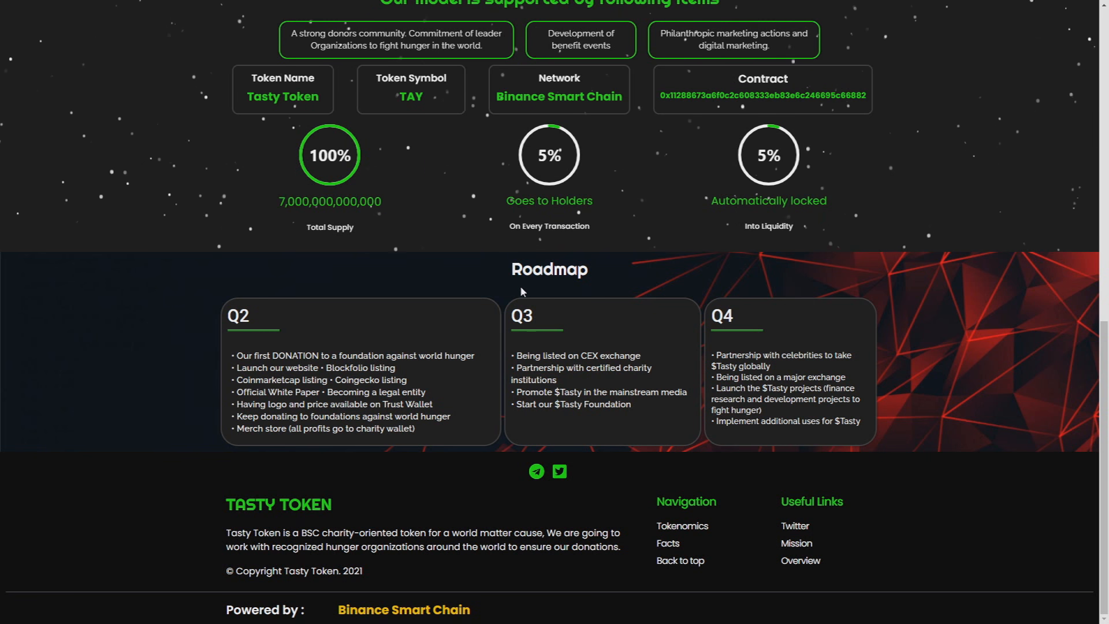
mouse_move(286, 305)
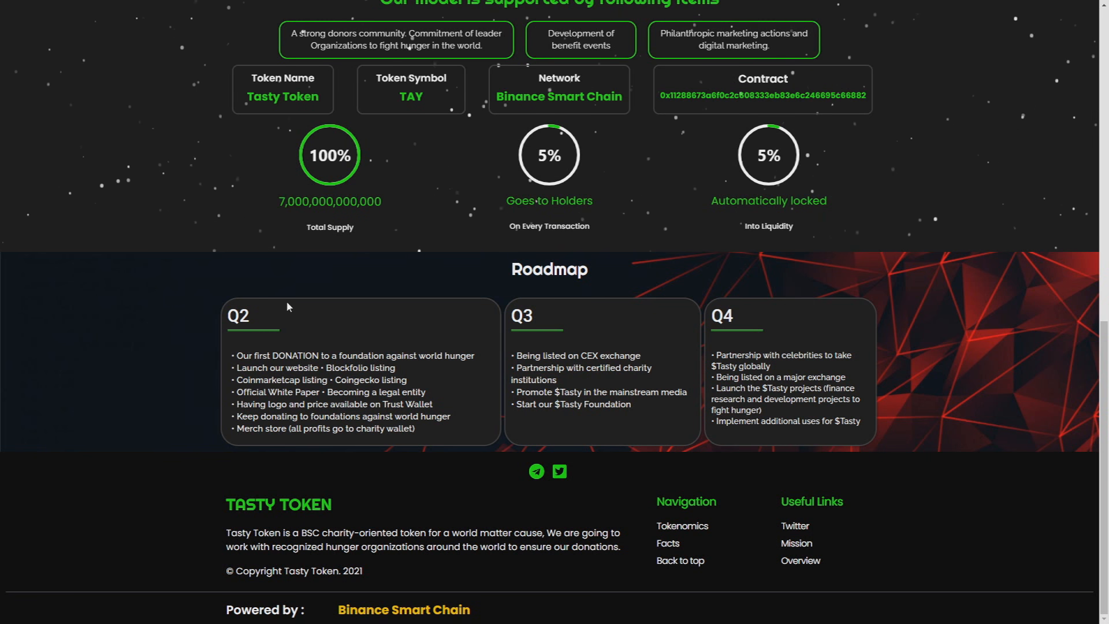
mouse_move(239, 342)
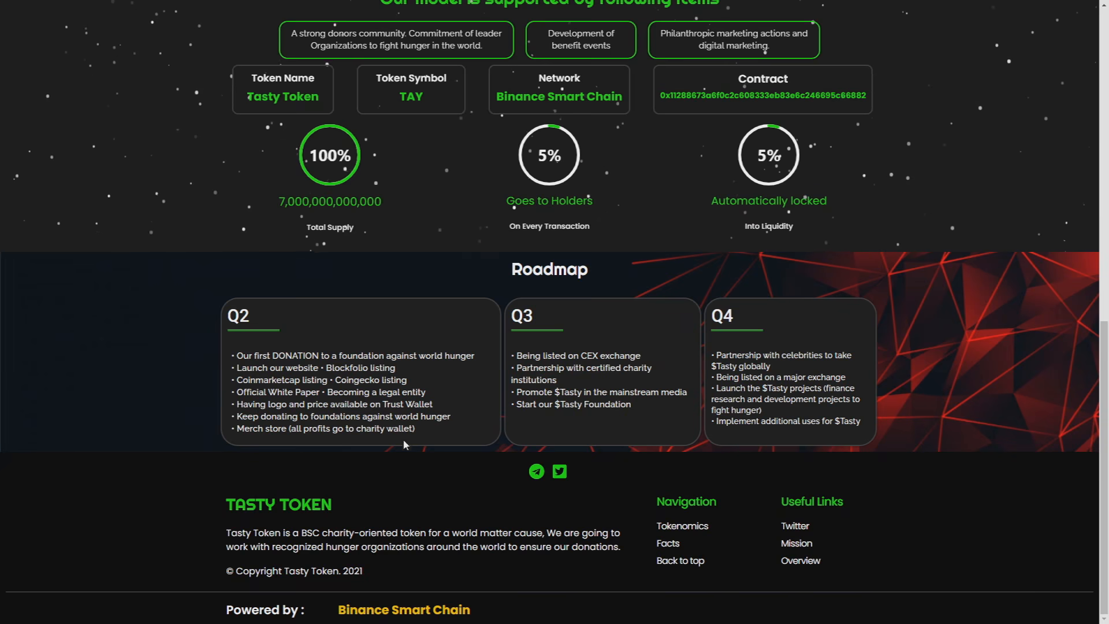
scroll("up", 3)
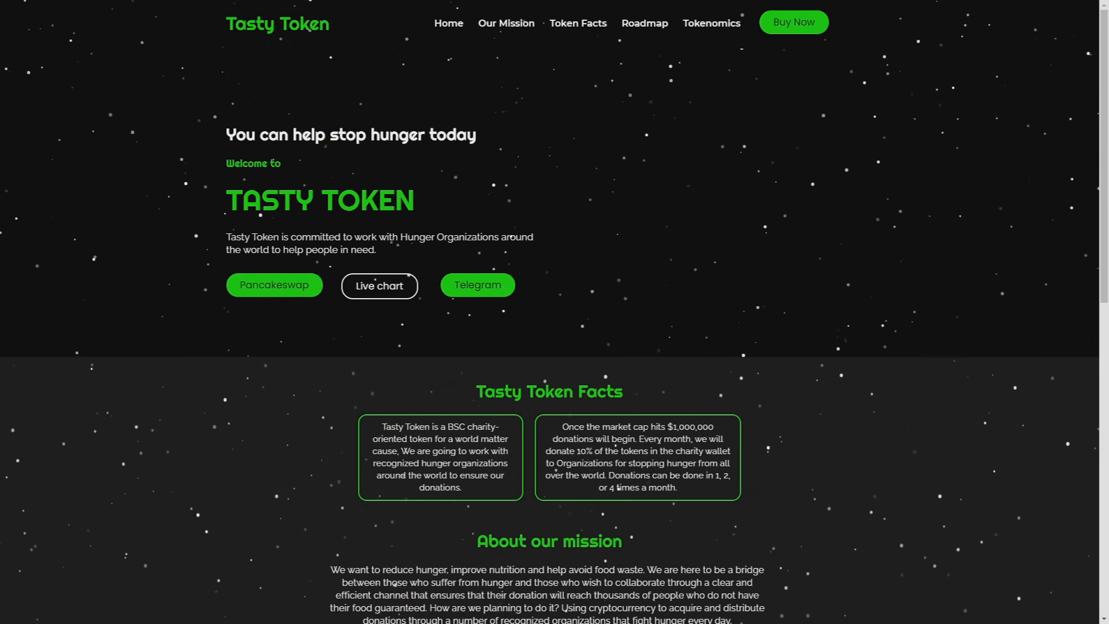
scroll("down", 3)
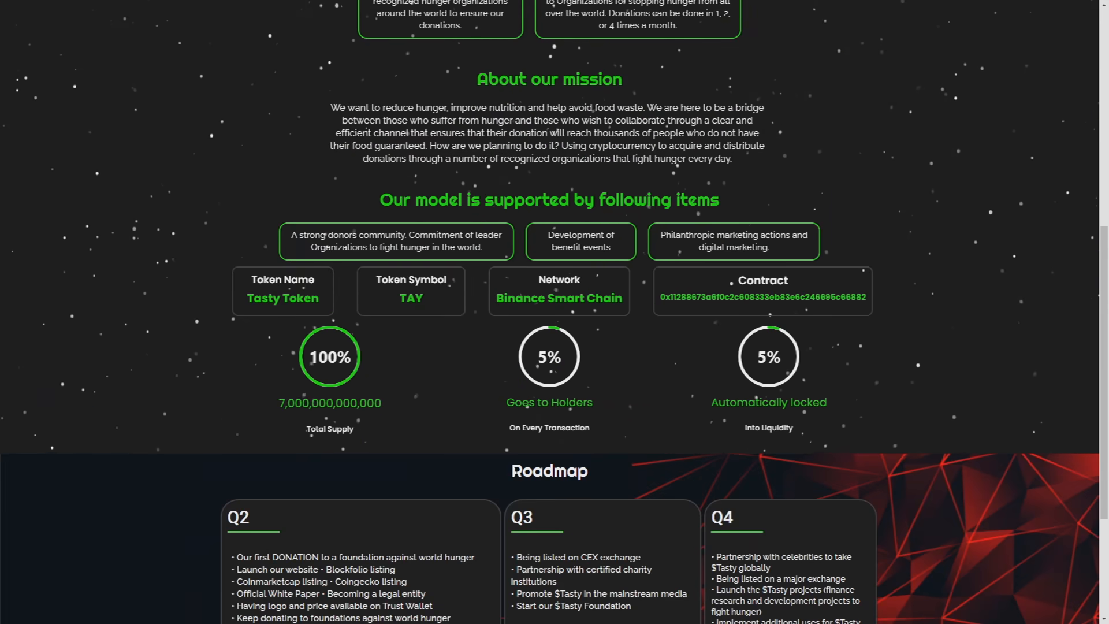
scroll("down", 3)
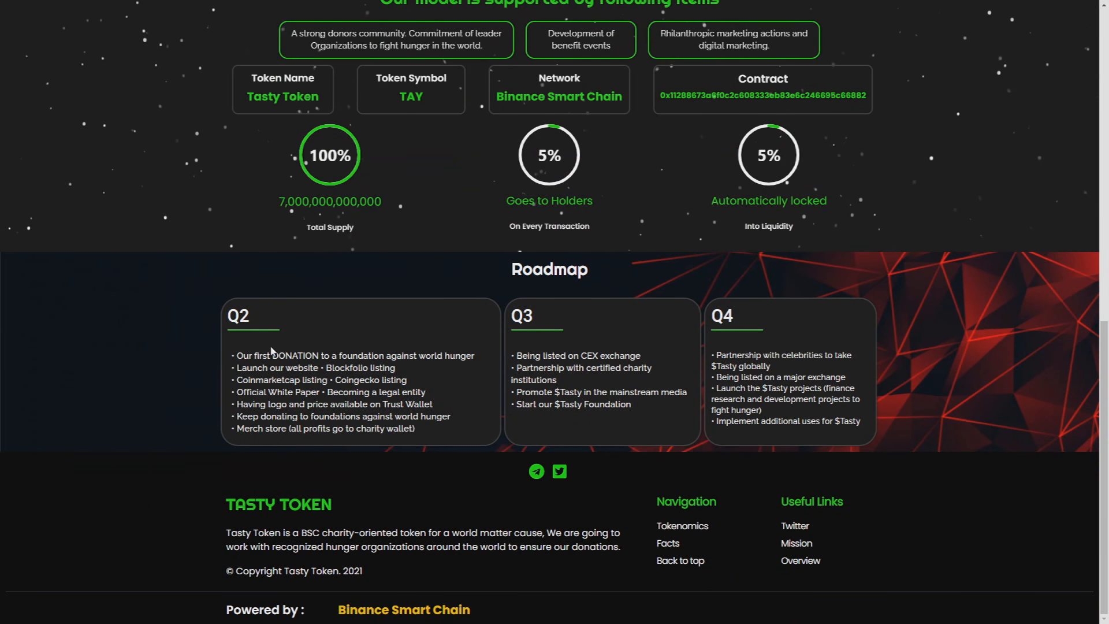
mouse_move(307, 334)
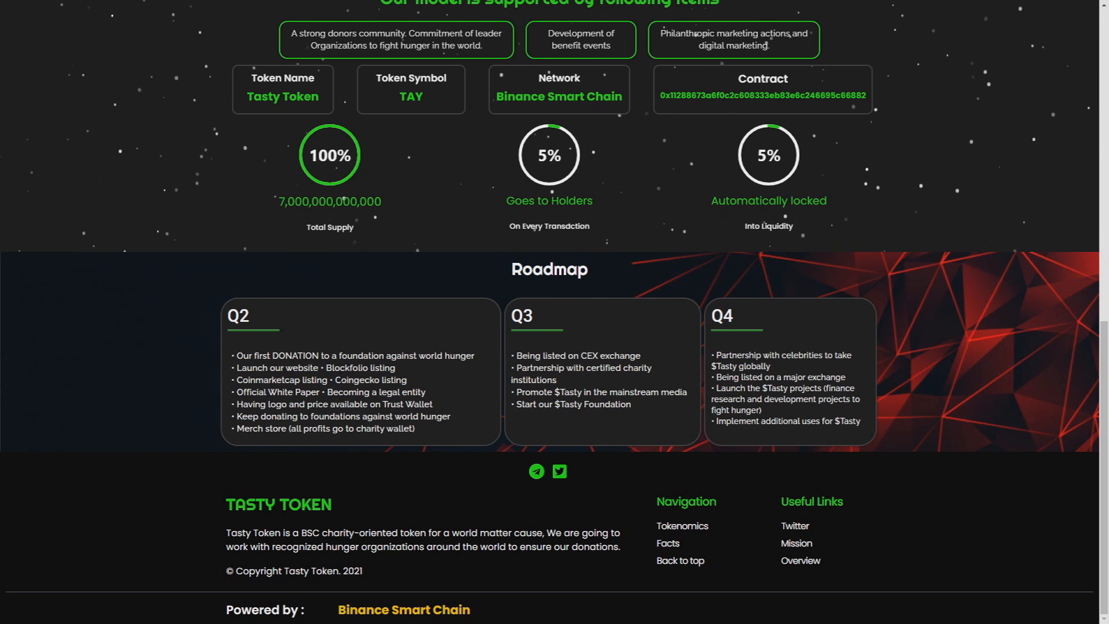
double_click(281, 381)
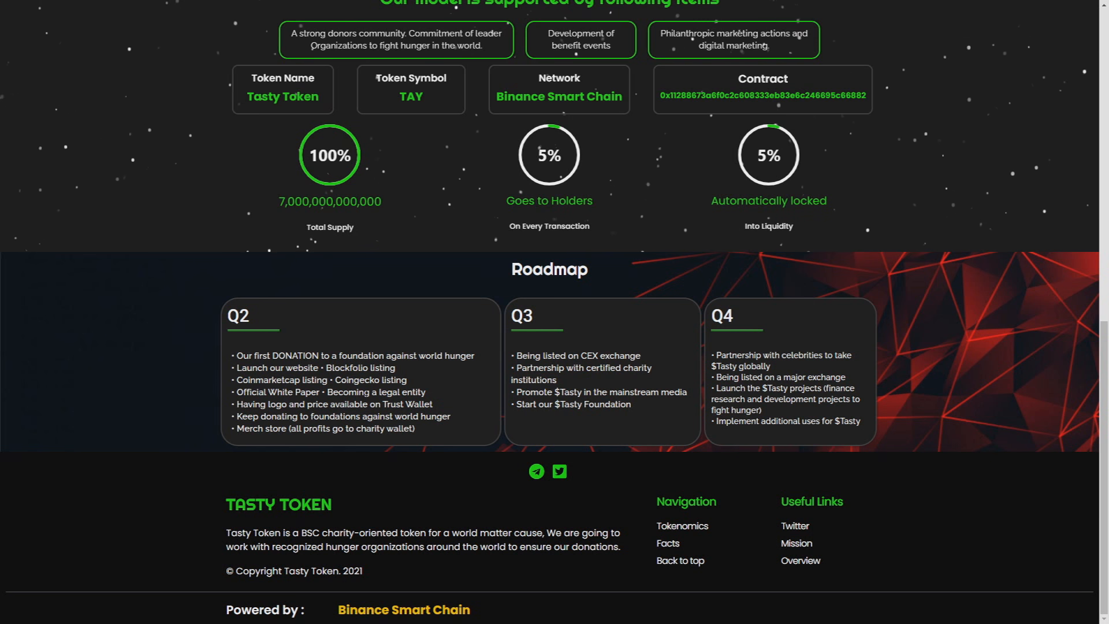
mouse_move(437, 401)
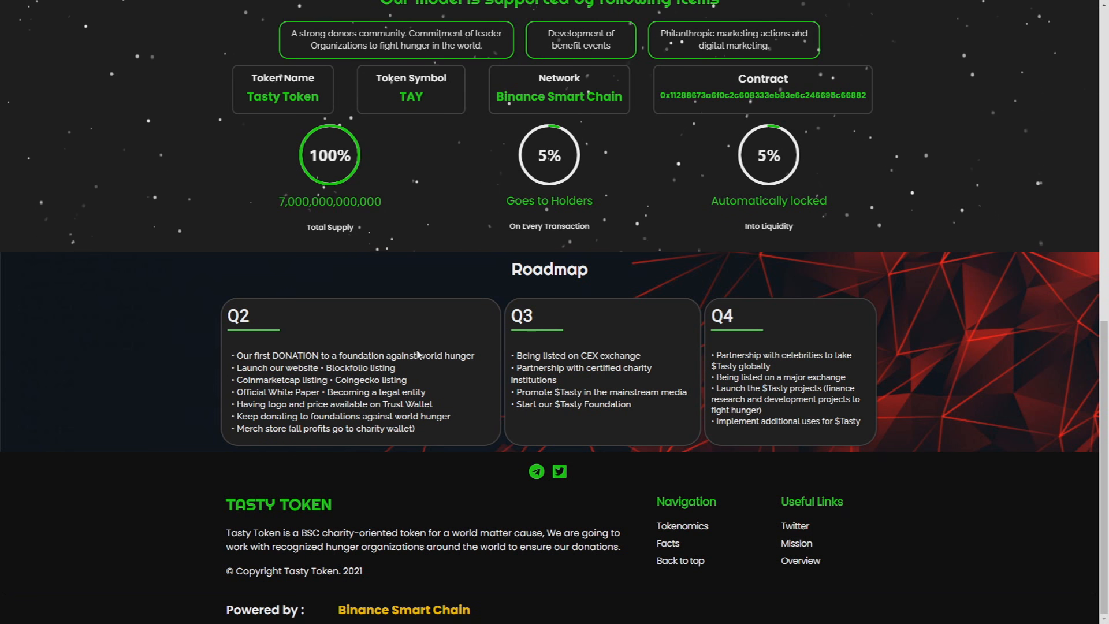
mouse_move(364, 447)
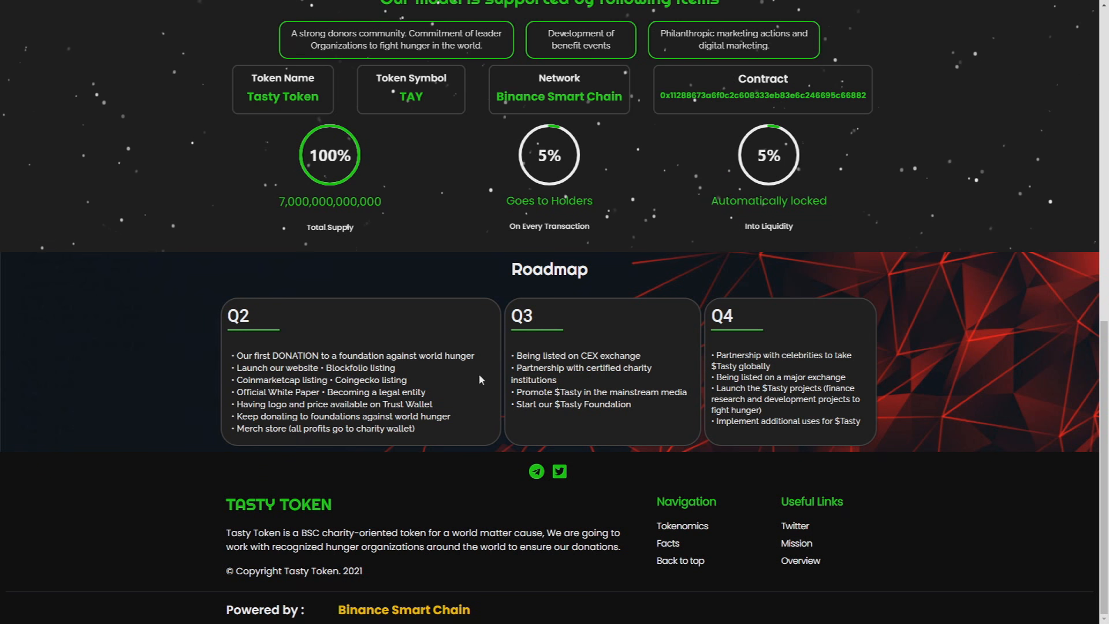
double_click(260, 428)
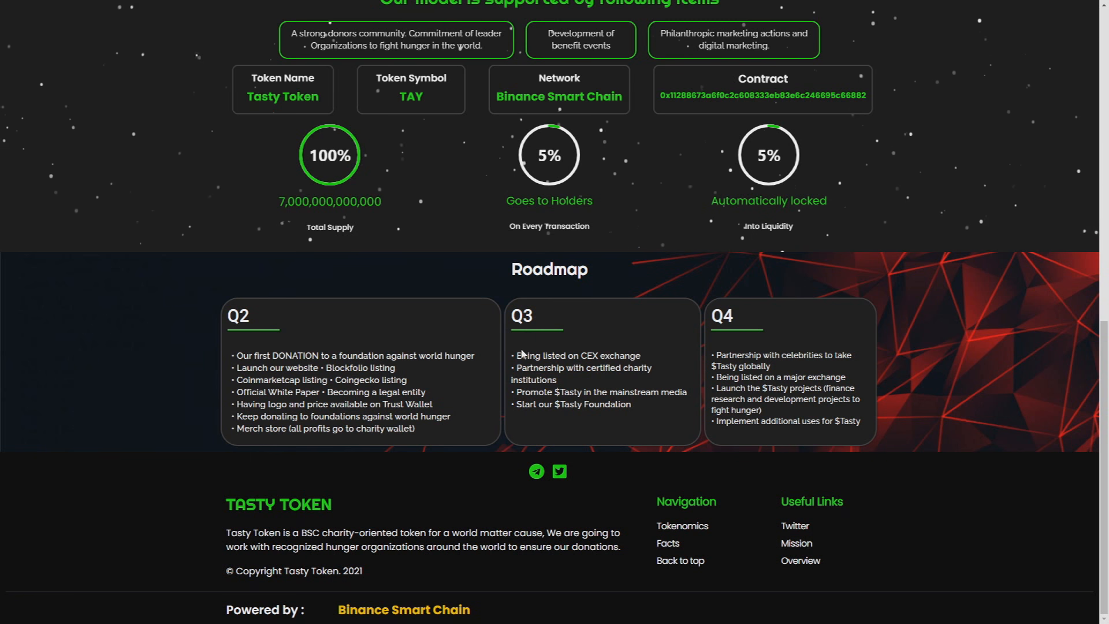
- Select text in the lower sections, then scroll back up to the welcome banner with the Live chart button
left_click_drag(517, 354, 625, 355)
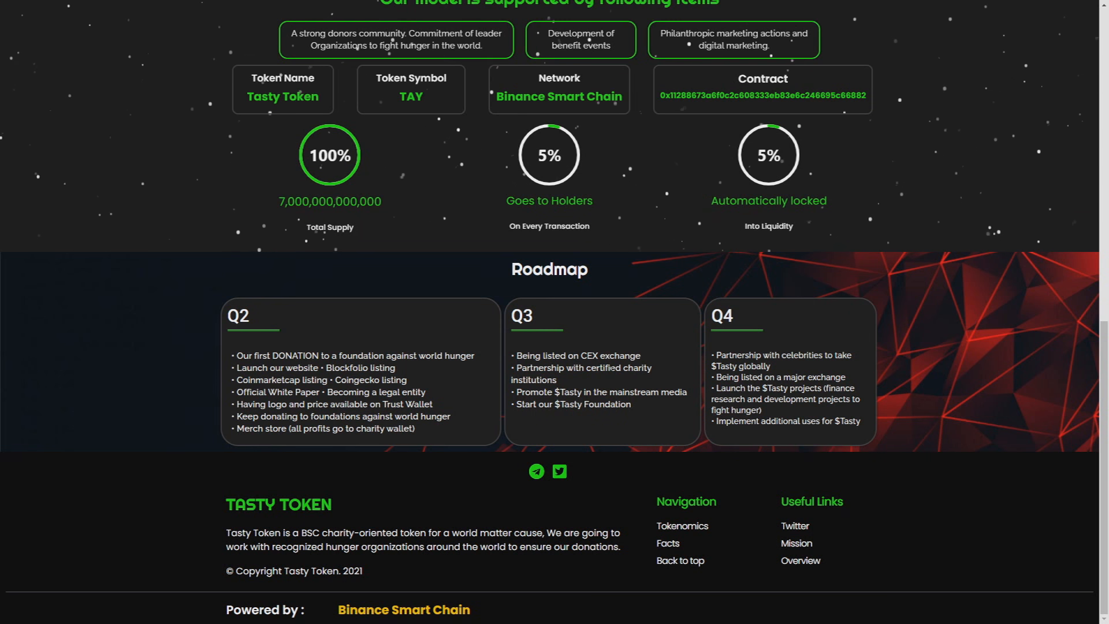
double_click(639, 392)
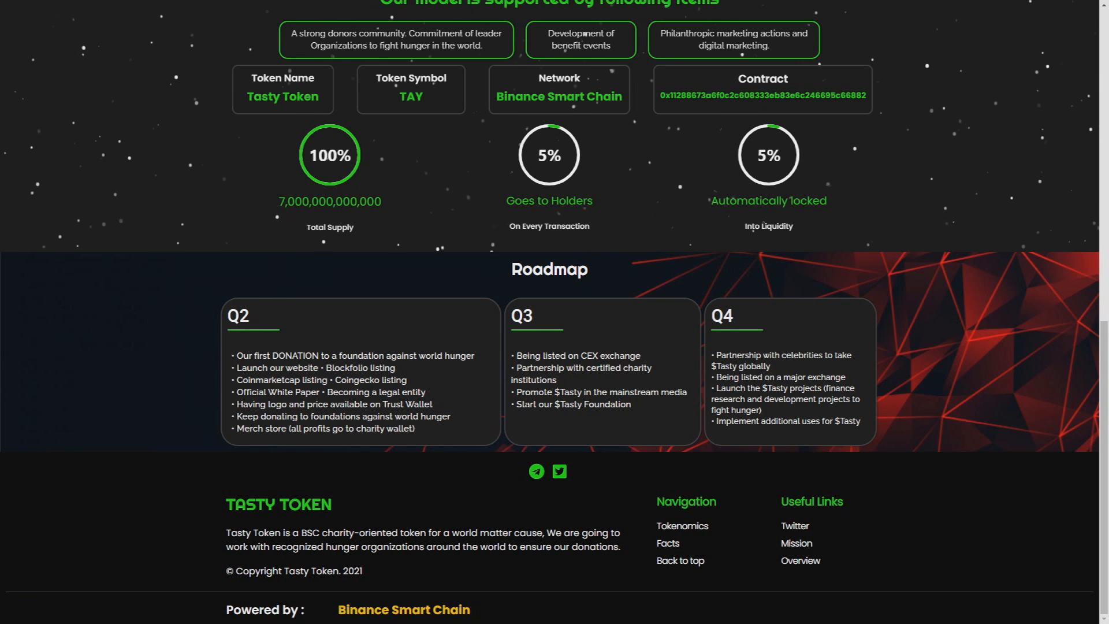
mouse_move(622, 405)
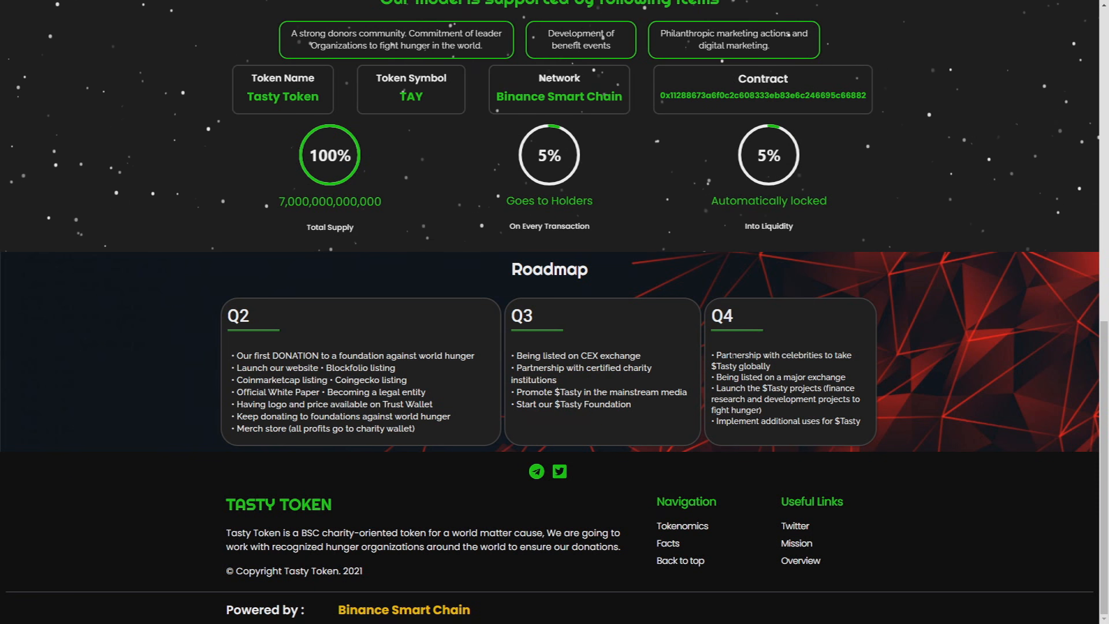
left_click_drag(718, 355, 853, 355)
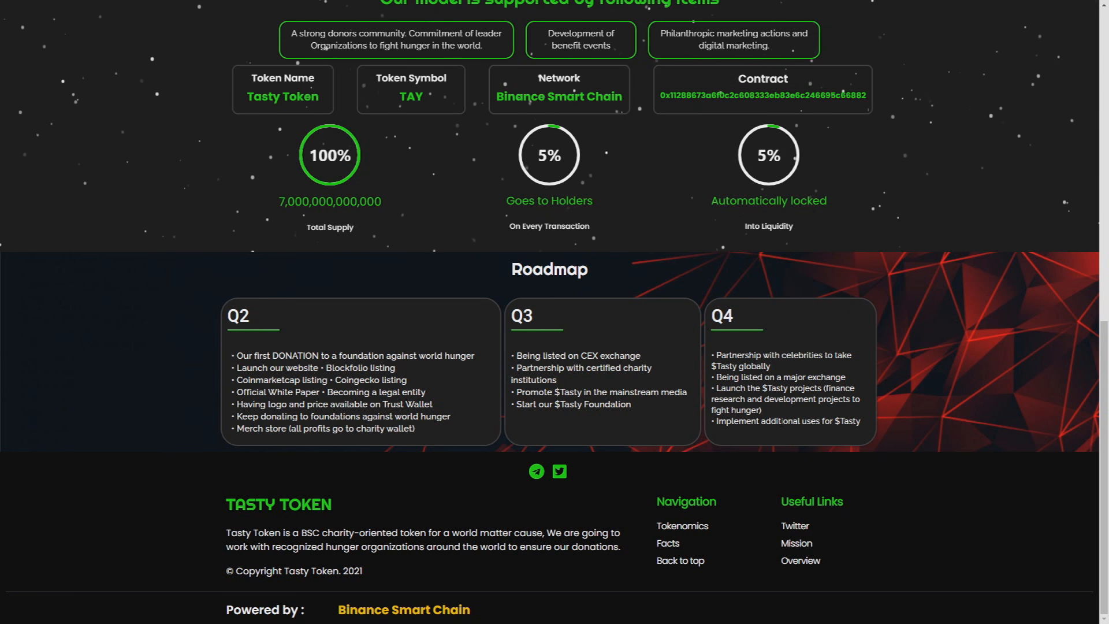
scroll("up", 3)
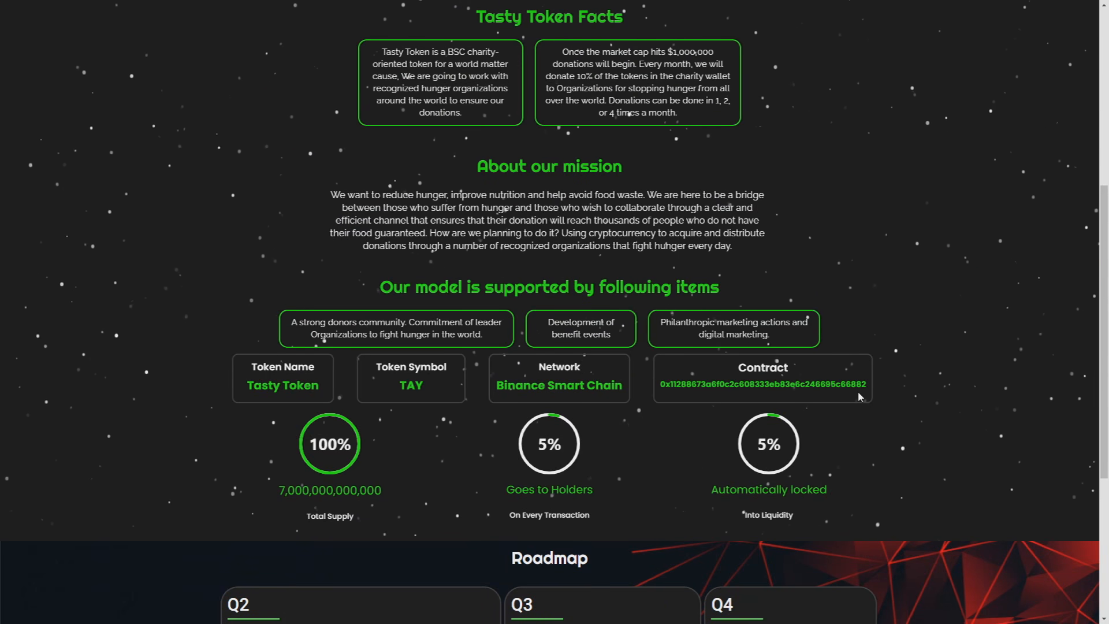
scroll("up", 3)
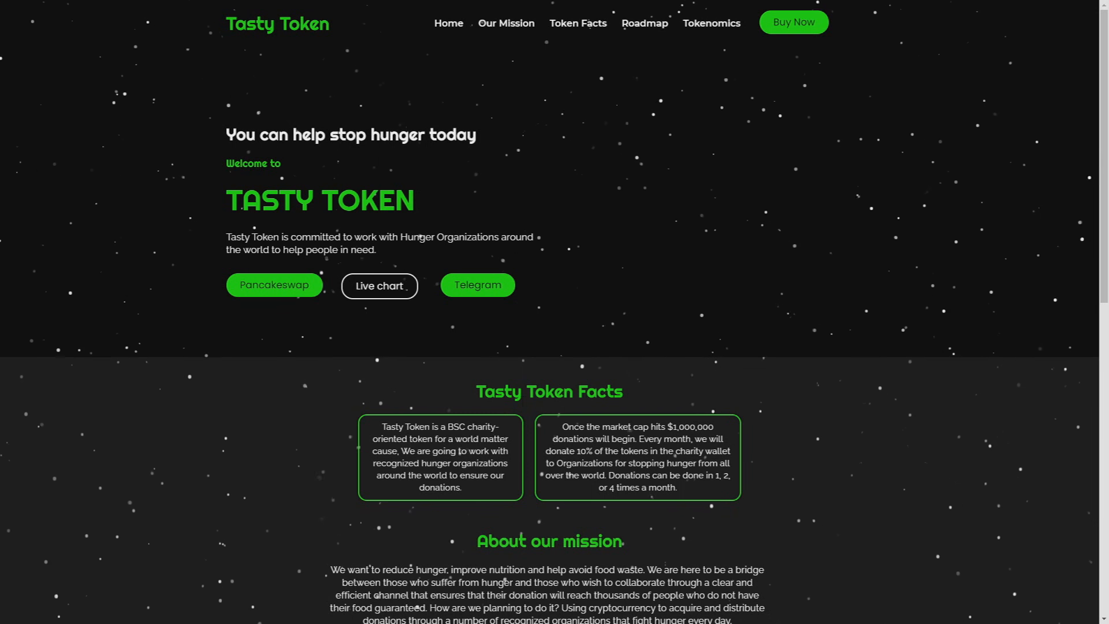
mouse_move(401, 286)
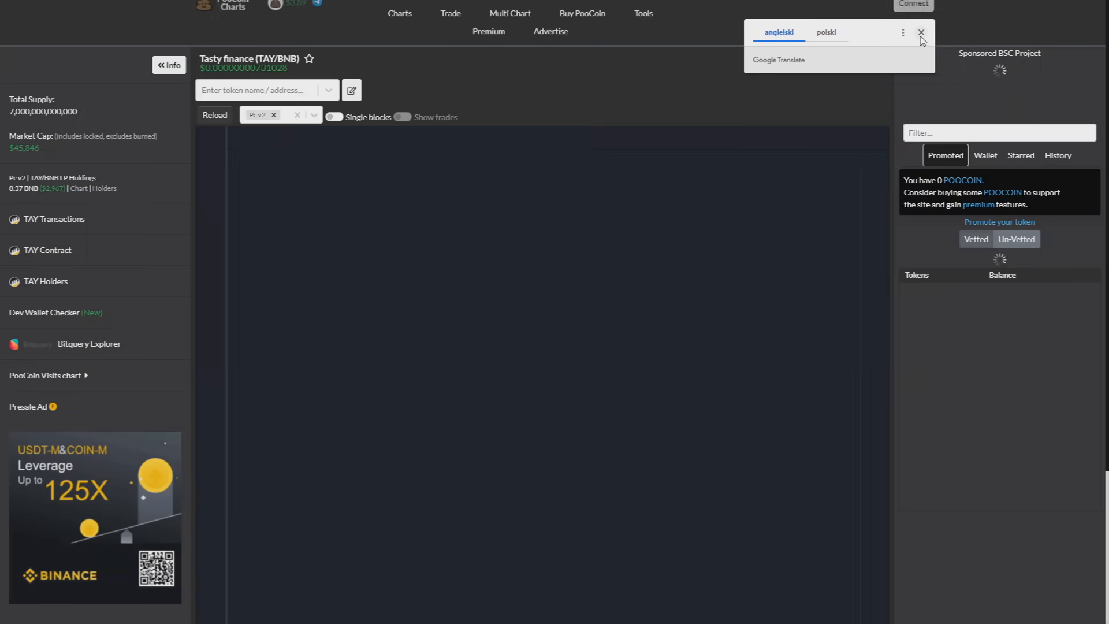
- Dismiss the Google Translate popup and scroll through the TAY/BNB candlestick chart on PooCoin
left_click(921, 32)
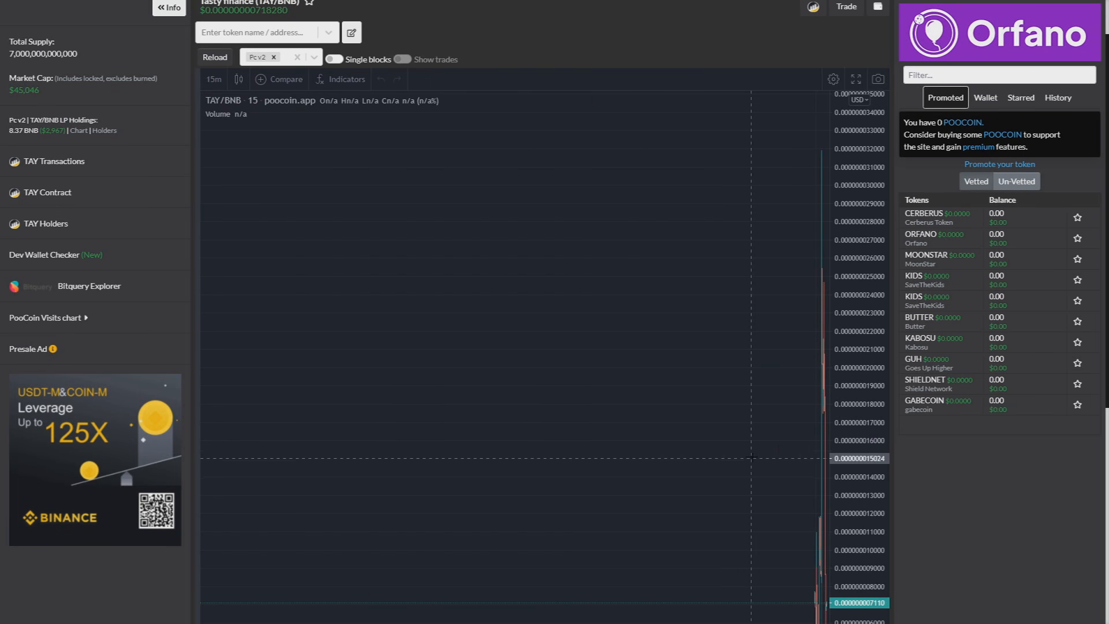
scroll("down", 3)
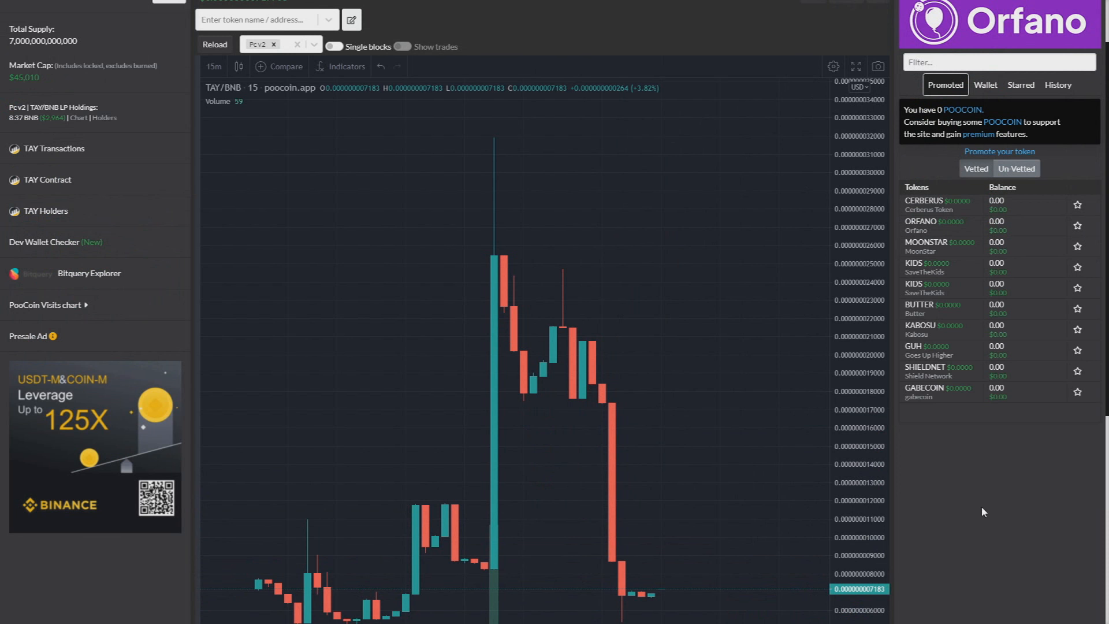
mouse_move(916, 484)
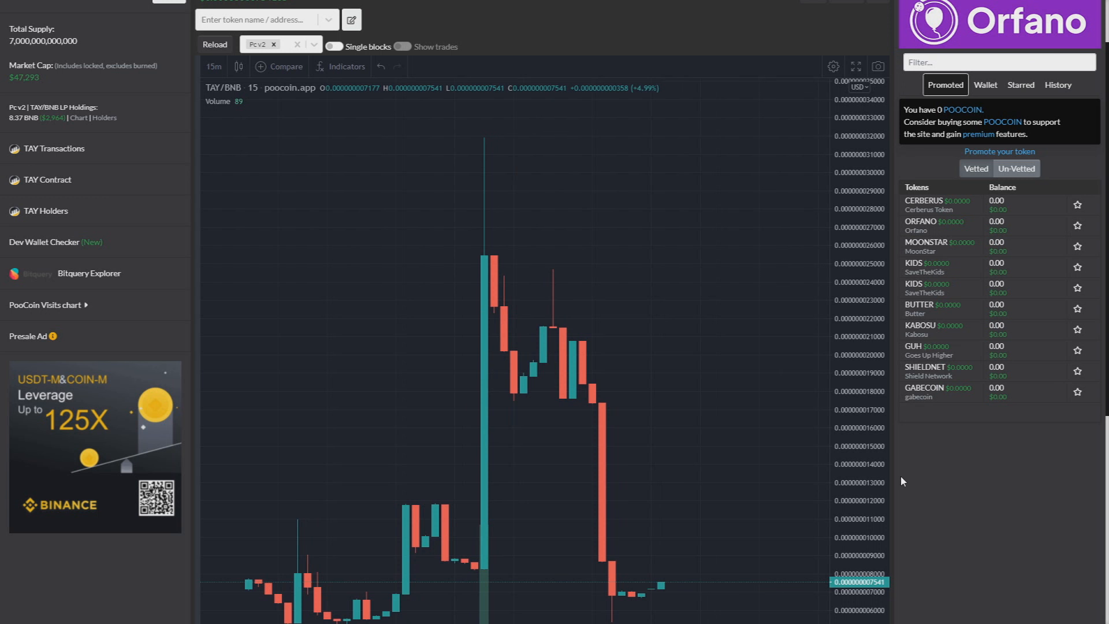
scroll("down", 3)
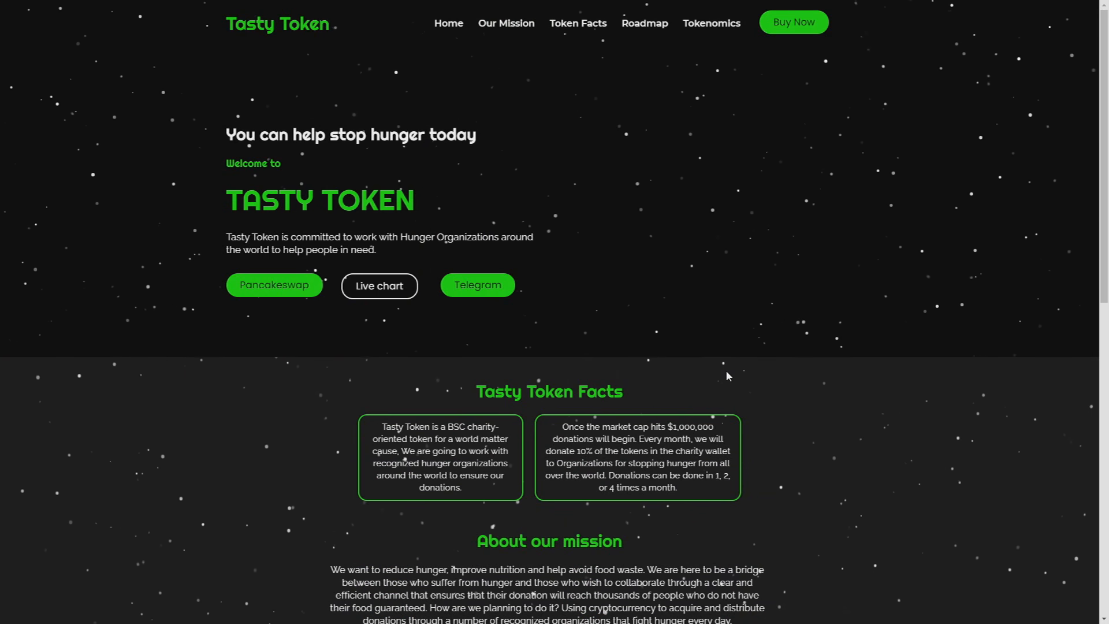
- Scroll down toward the footer and back up to the tokenomics figures above the roadmap
scroll("down", 3)
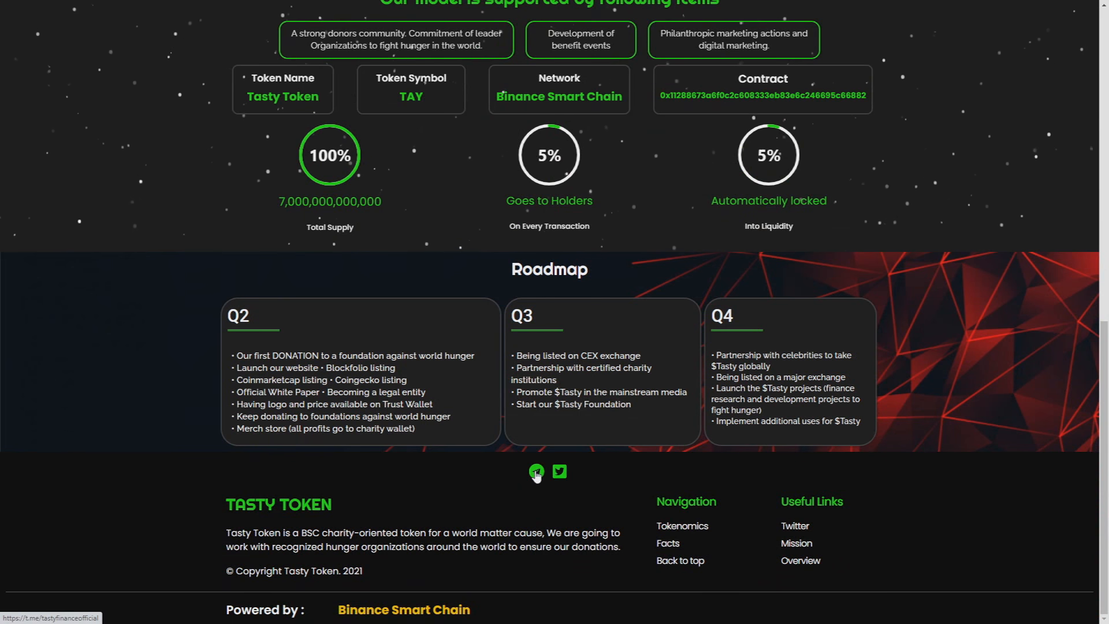
scroll("up", 3)
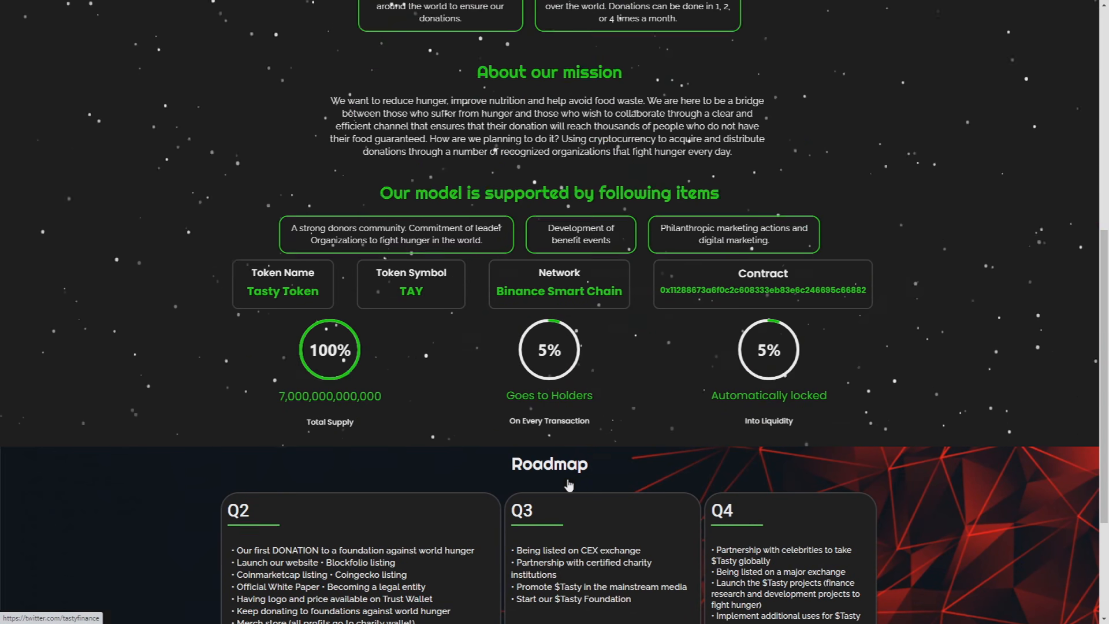